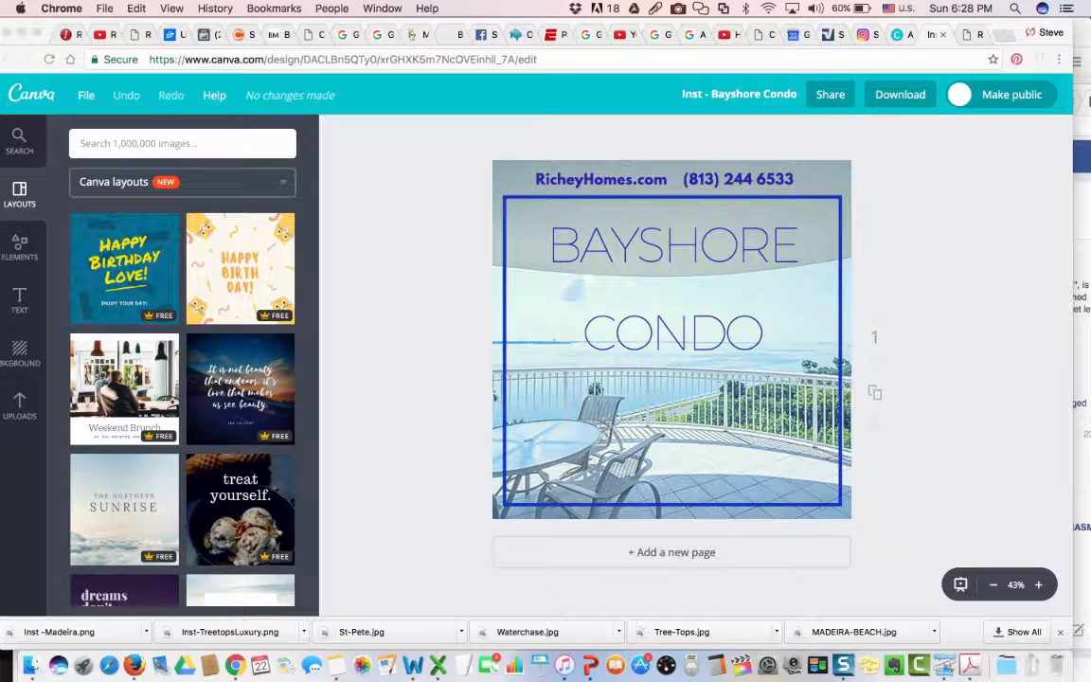
- Scroll through the Layouts panel to reveal the Canva layouts source dropdown
scroll("down", 3)
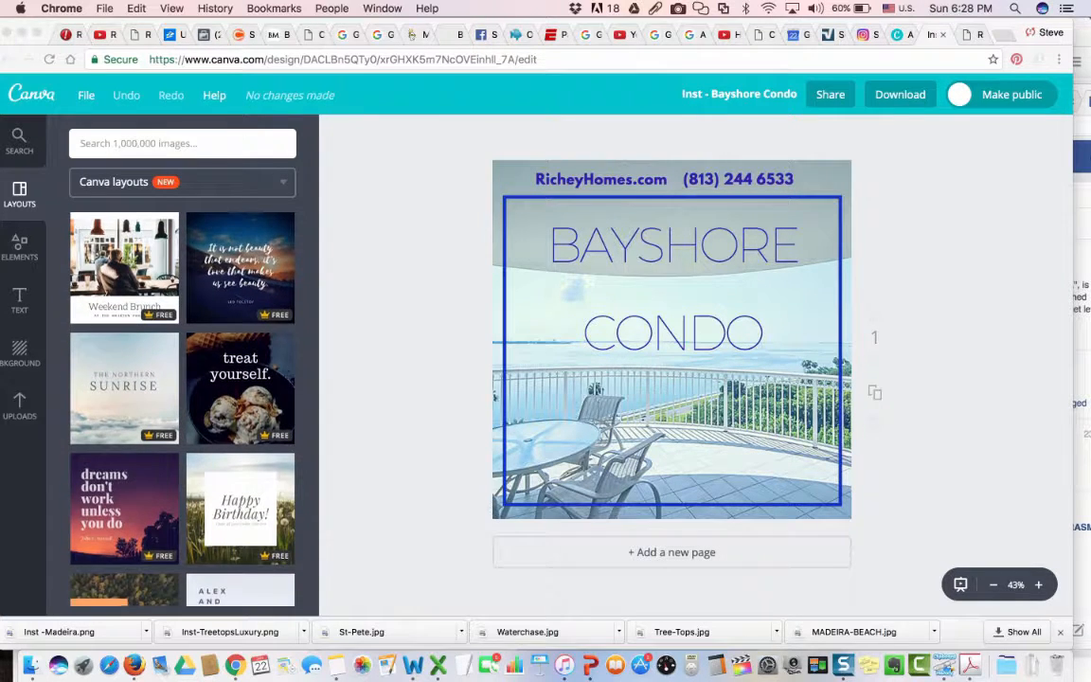
scroll("down", 3)
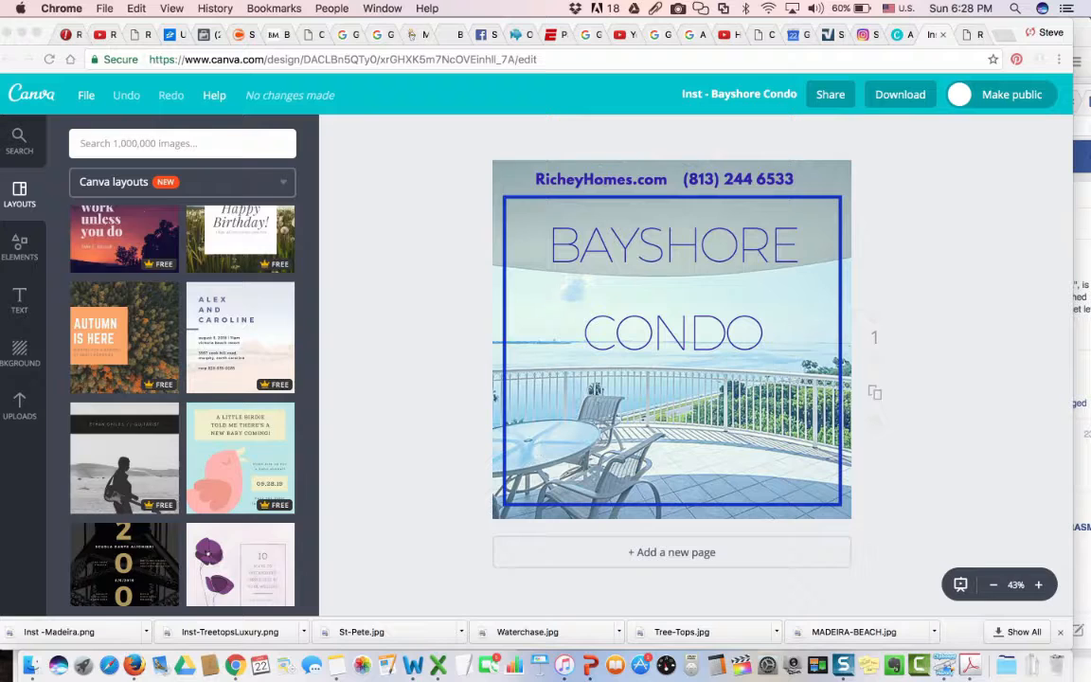
scroll("up", 3)
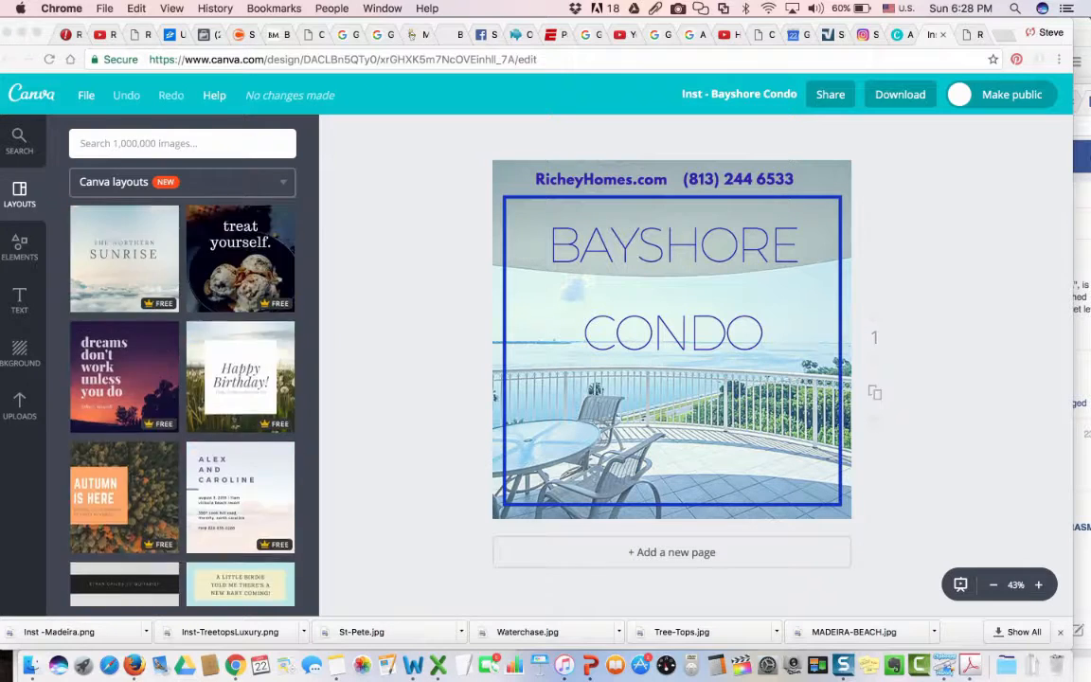
scroll("up", 3)
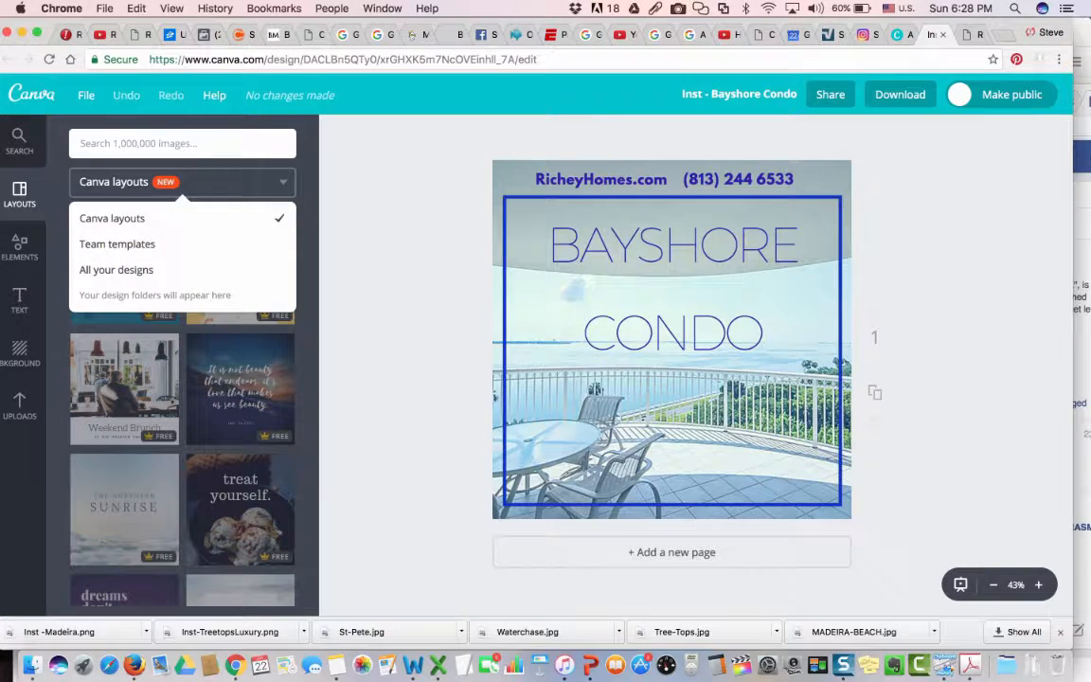
- Switch layouts to 'All your designs' and keep the current page content
left_click(115, 270)
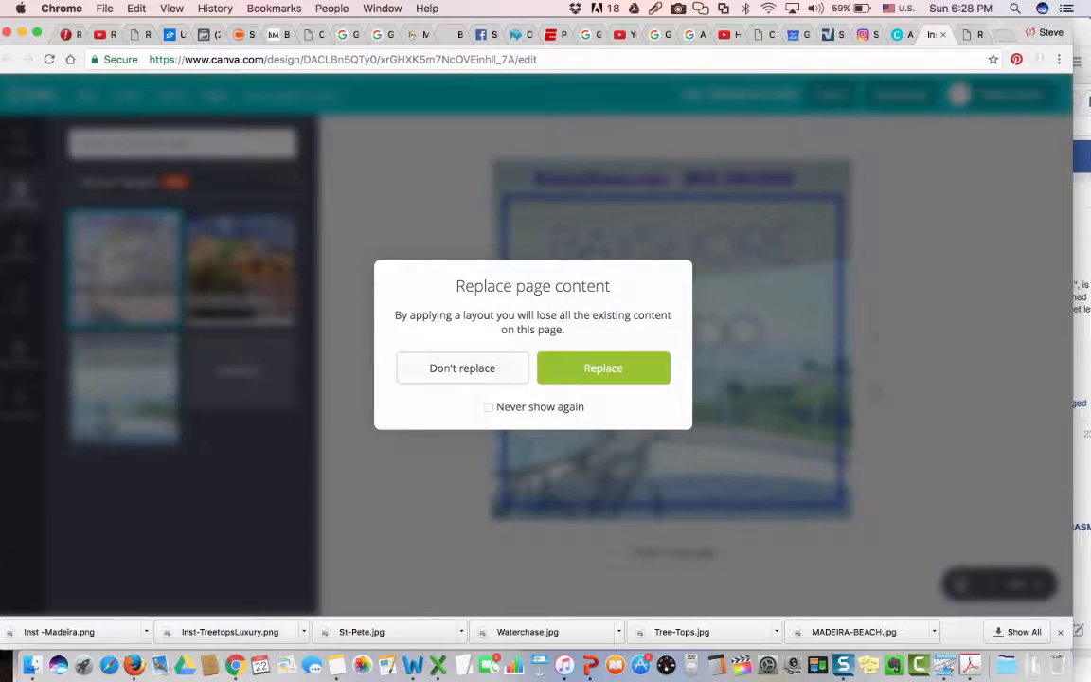
left_click(604, 368)
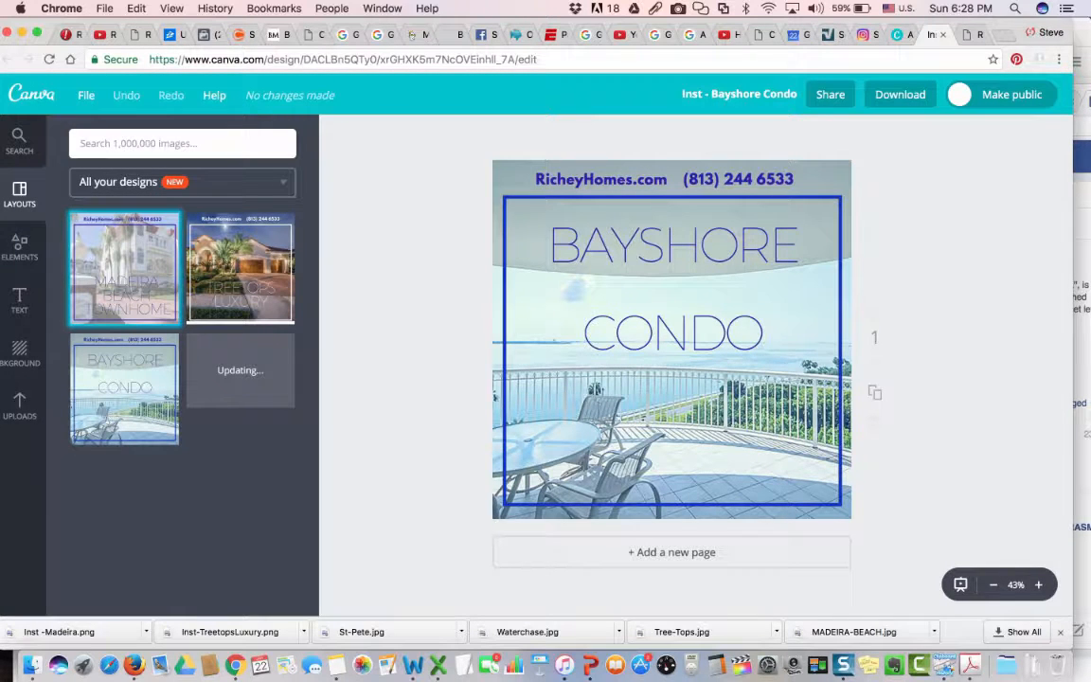
mouse_move(239, 268)
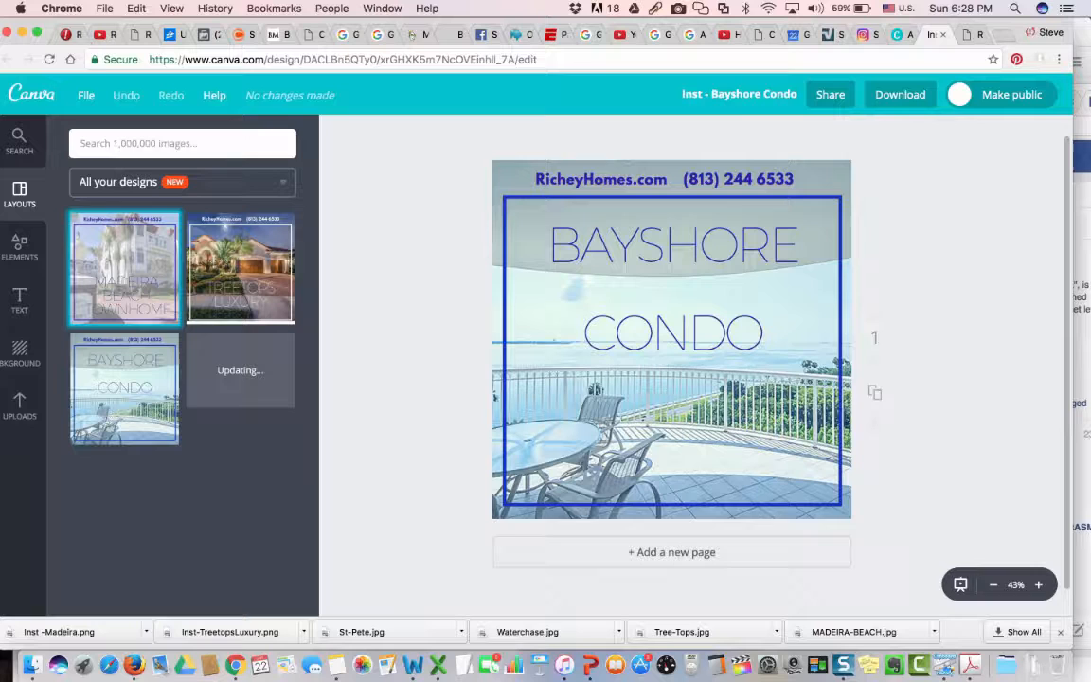
- Duplicate the Bayshore Condo post and retitle the copy 'Inst - Bayshore Condo'
left_click(86, 95)
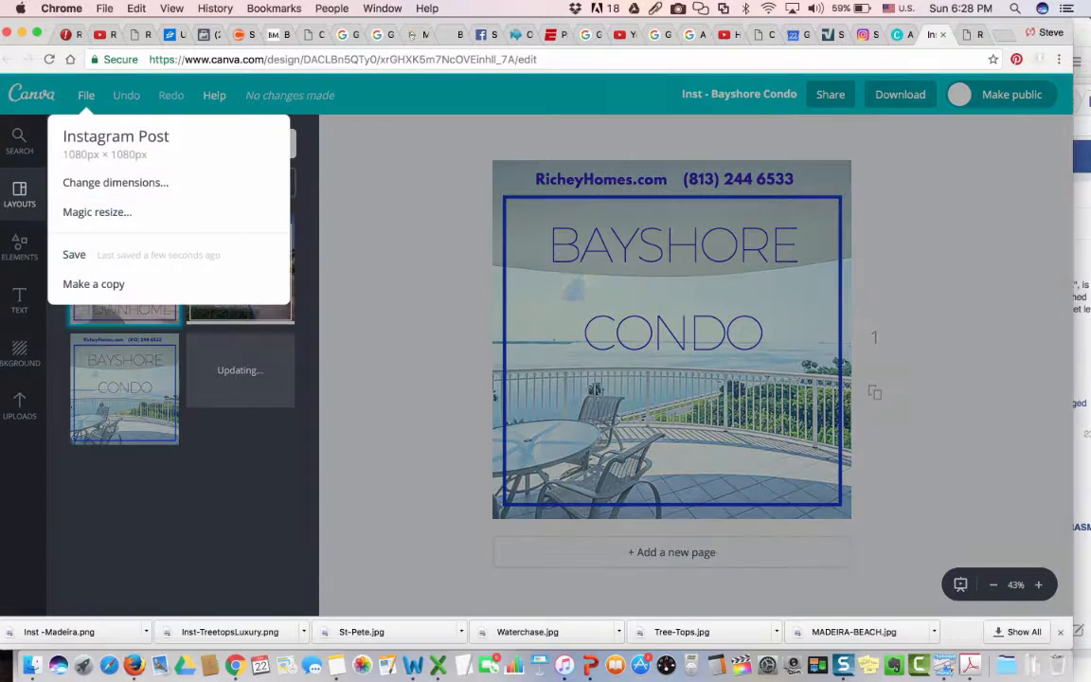
mouse_move(93, 284)
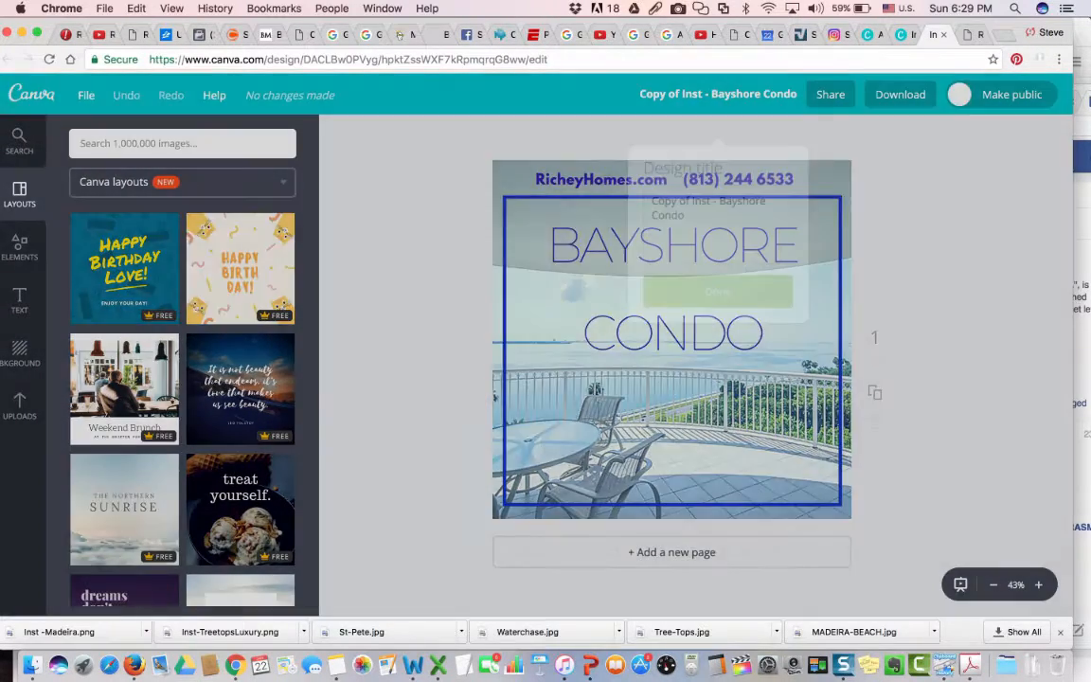
left_click(718, 94)
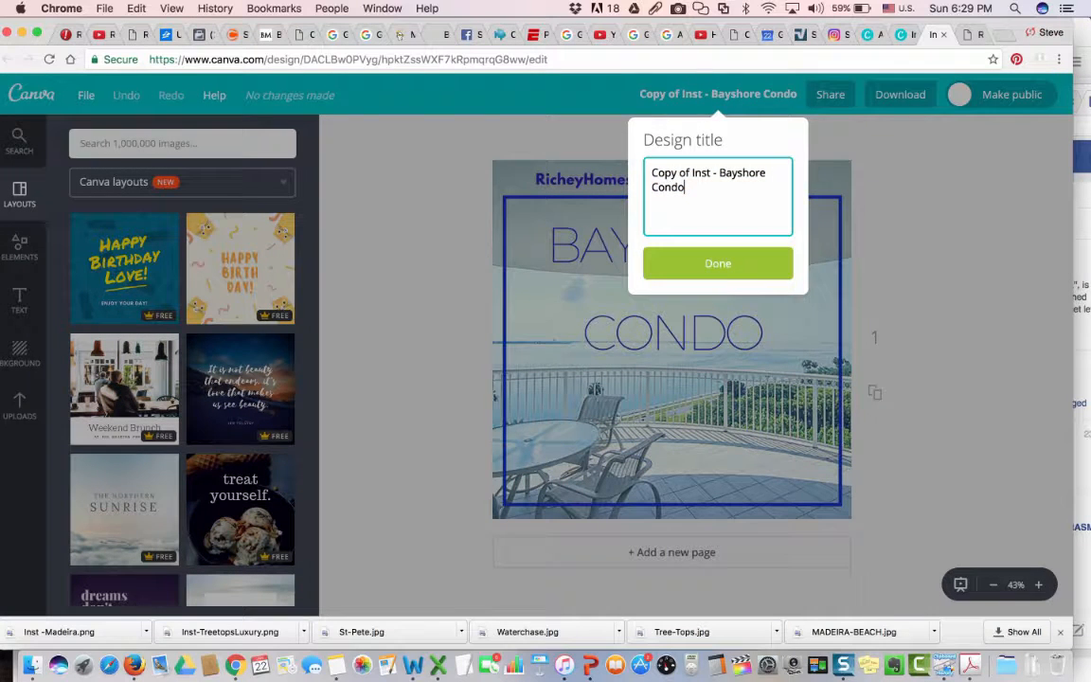
double_click(668, 172)
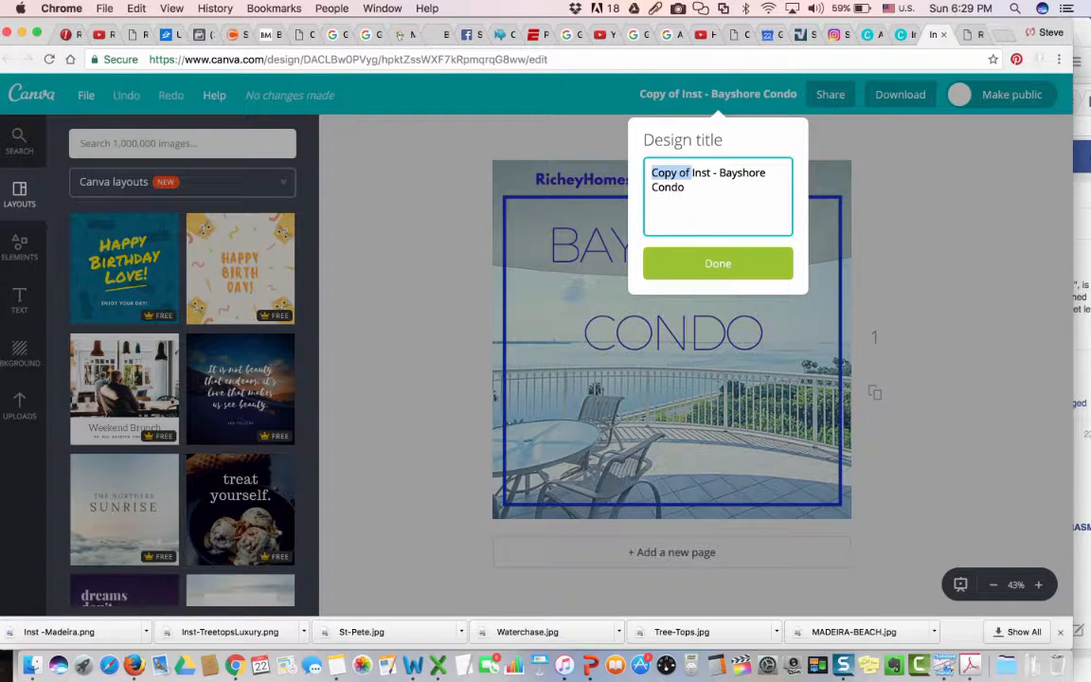
key("Backspace")
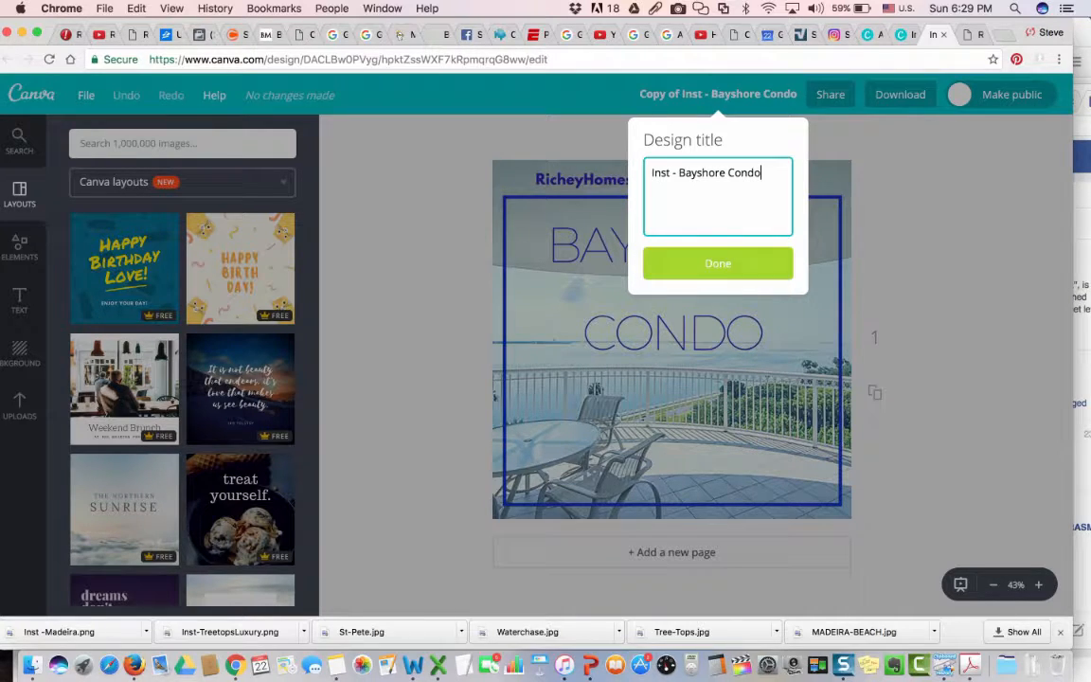
left_click(717, 263)
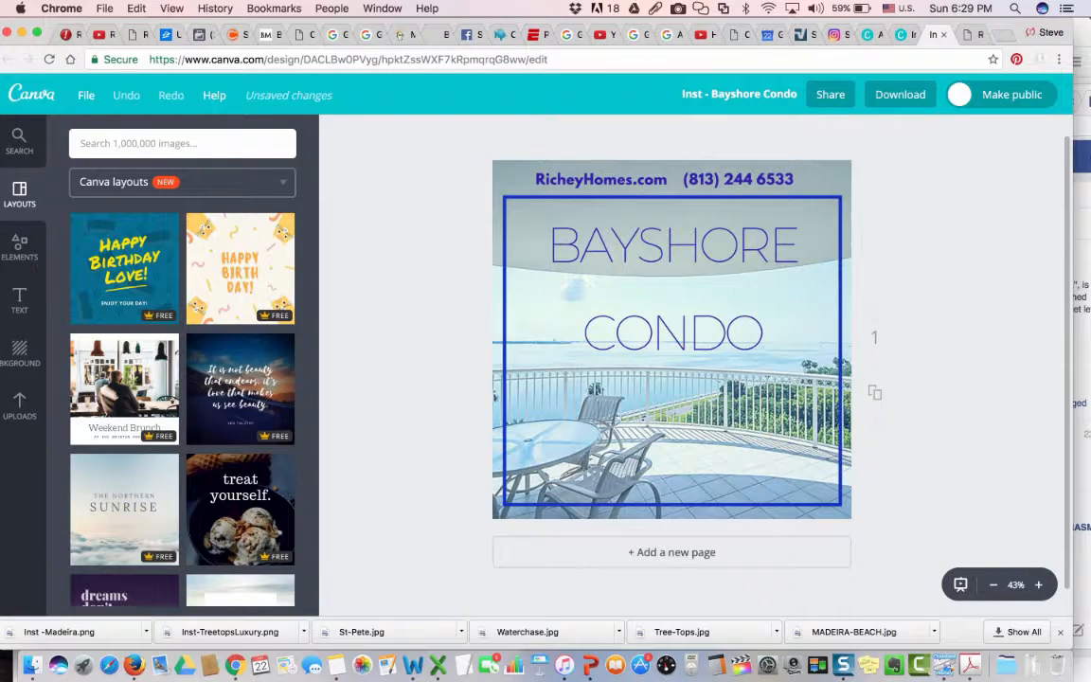
- Retitle the copied design 'Inst - Maderia - 2'
left_click(739, 94)
type("Inst - S")
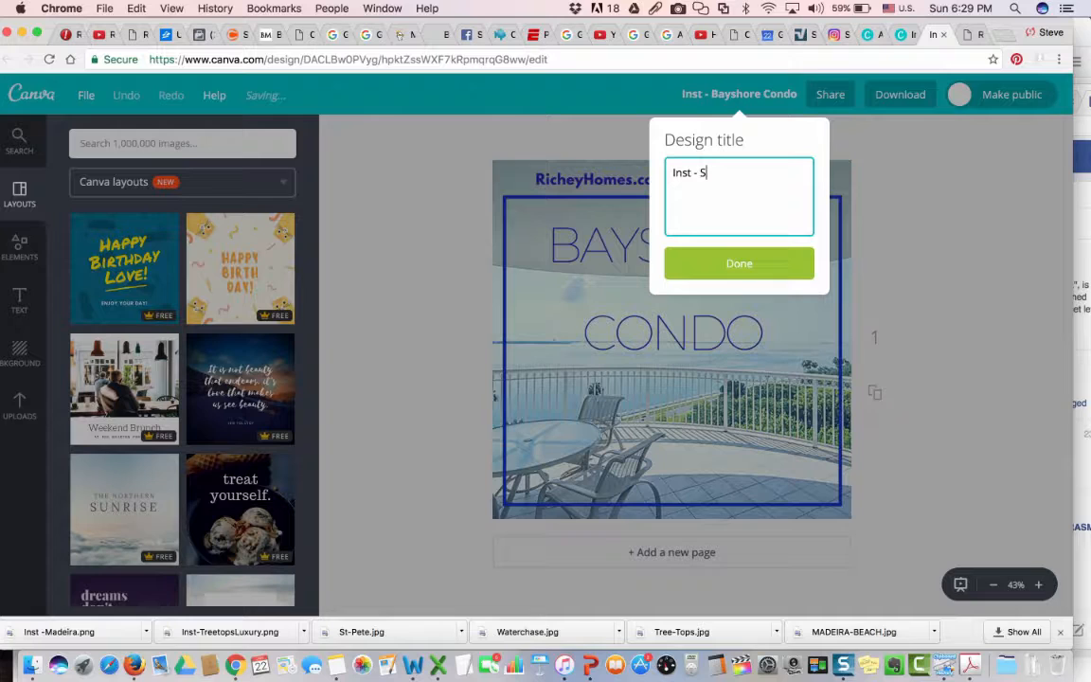
type("t")
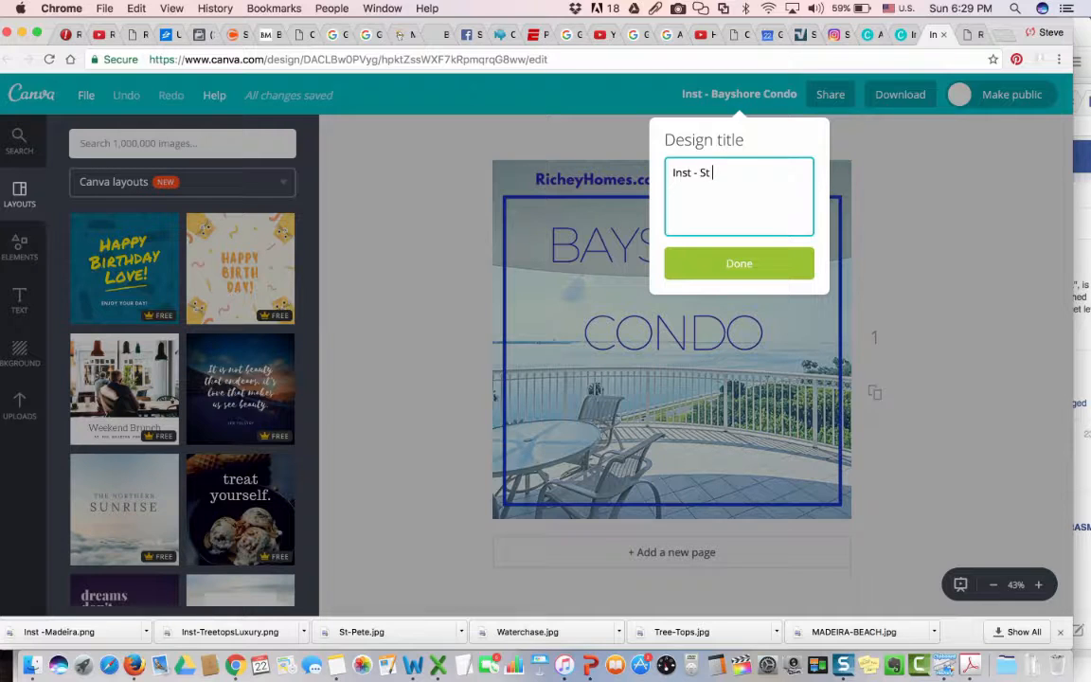
key("Backspace")
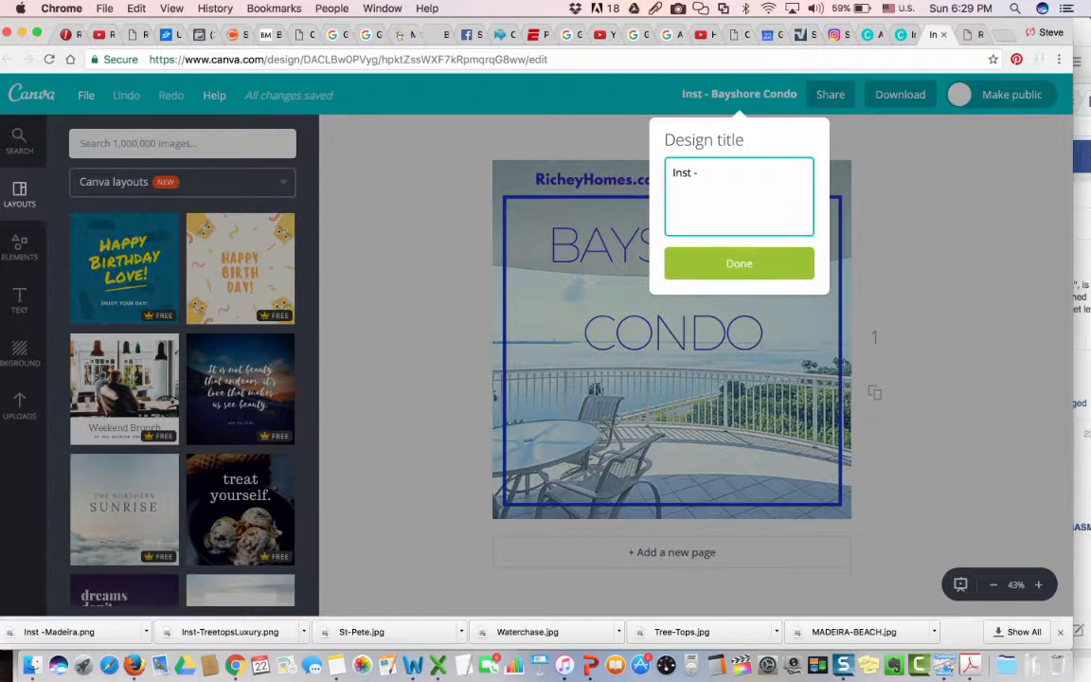
type("Maderia")
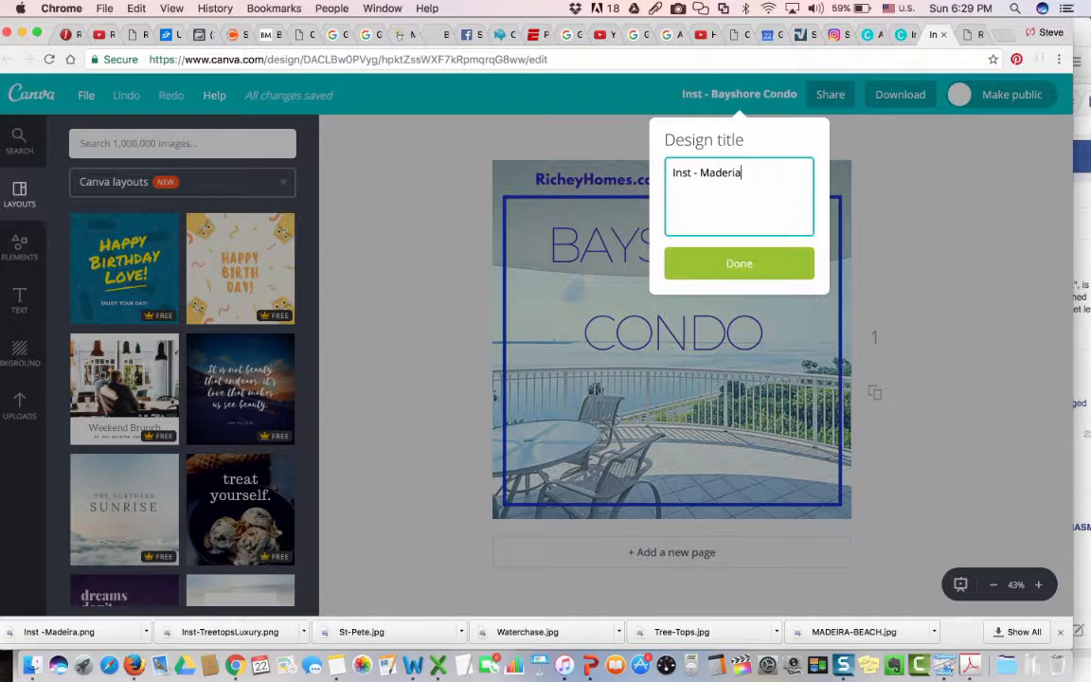
type("- 2")
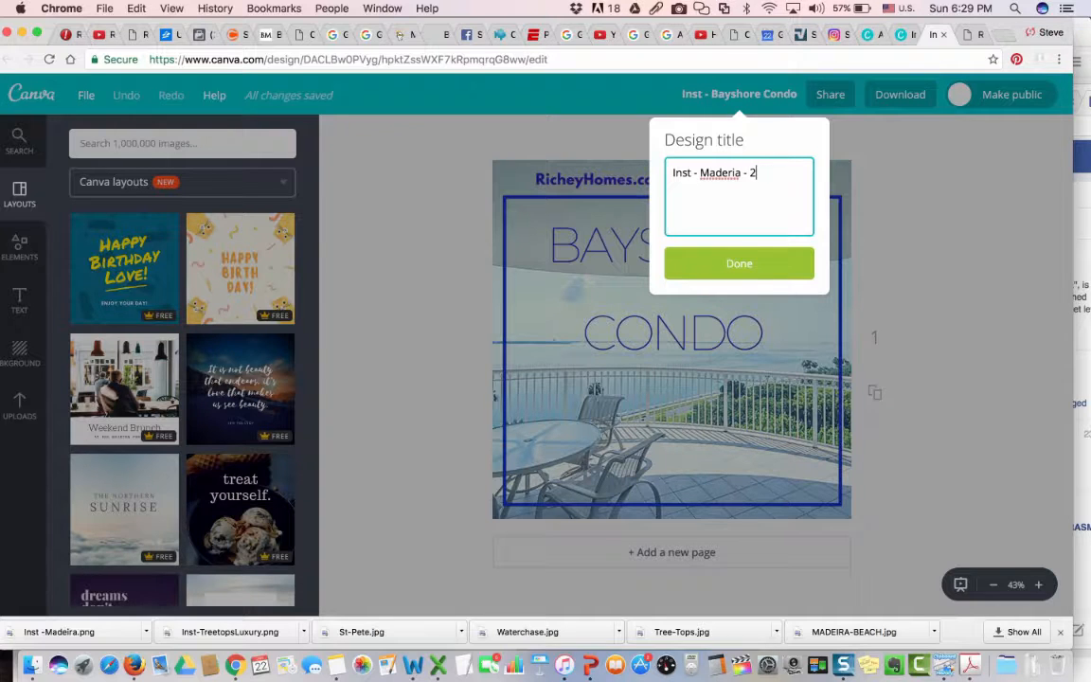
left_click(739, 263)
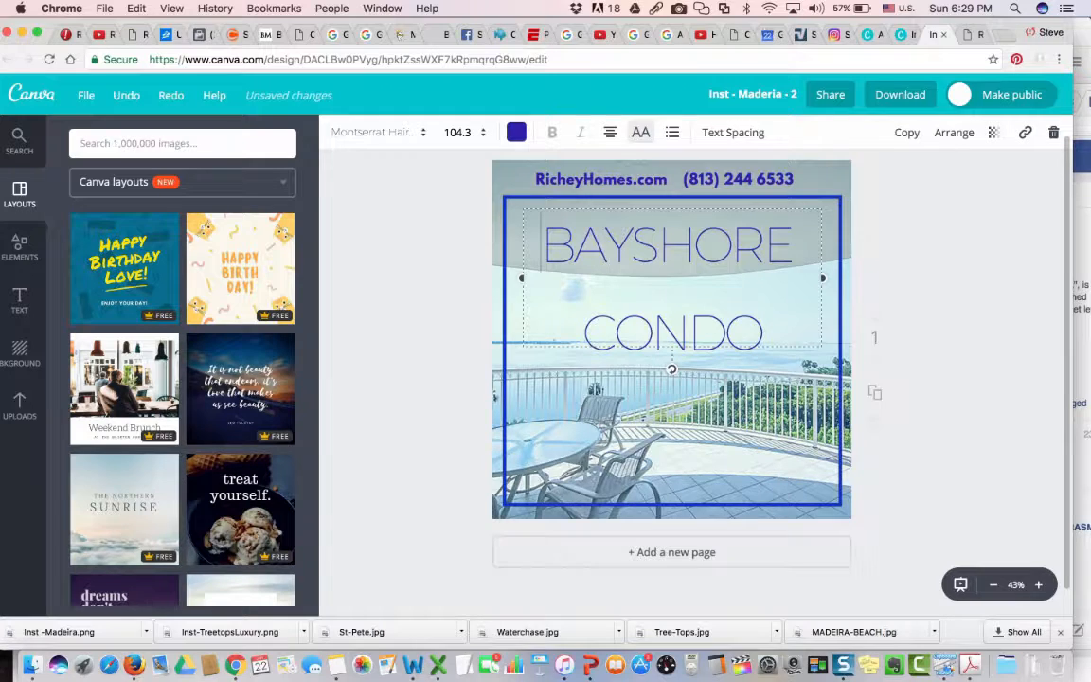
- Delete the balcony photo and show uploaded images, cancelling the new-upload file dialog
left_click(672, 464)
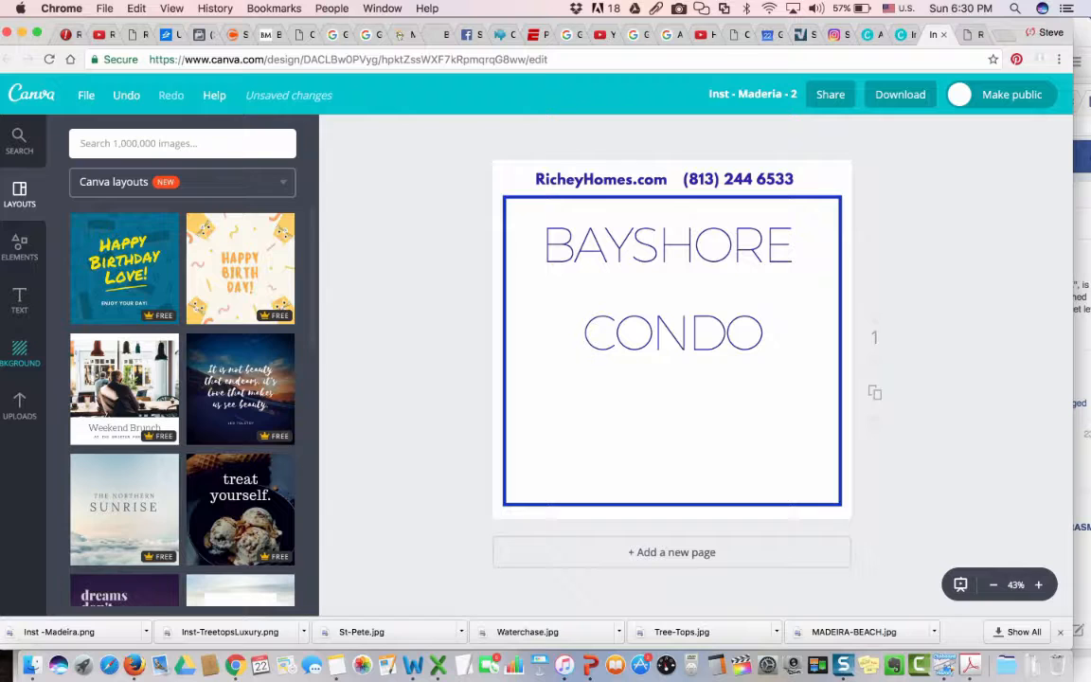
left_click(19, 406)
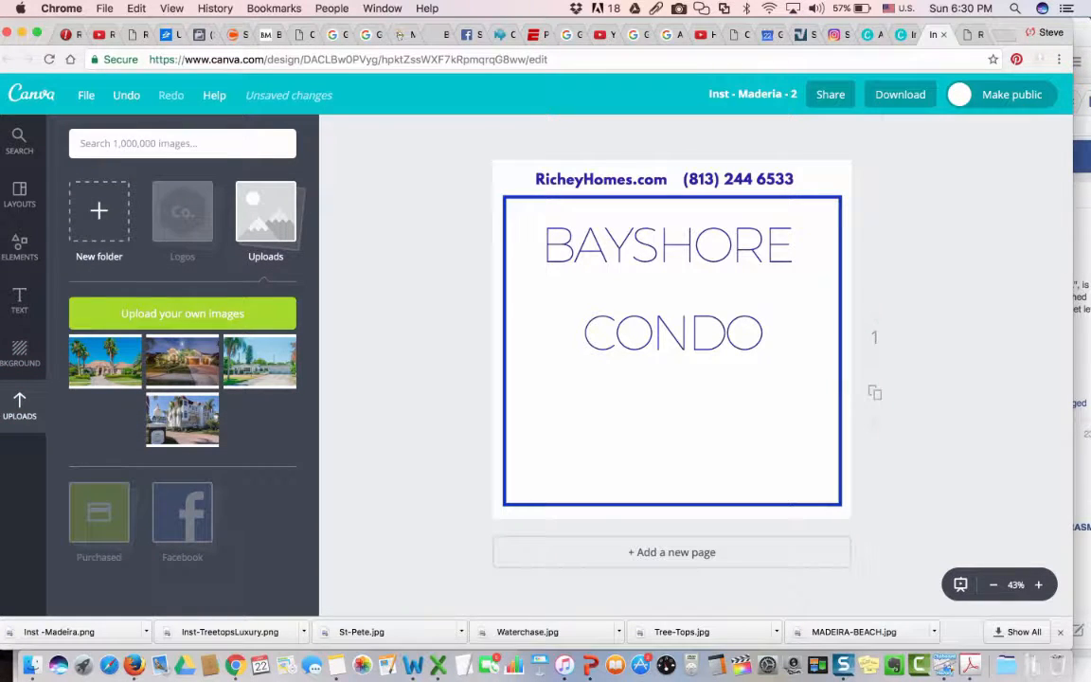
left_click(182, 314)
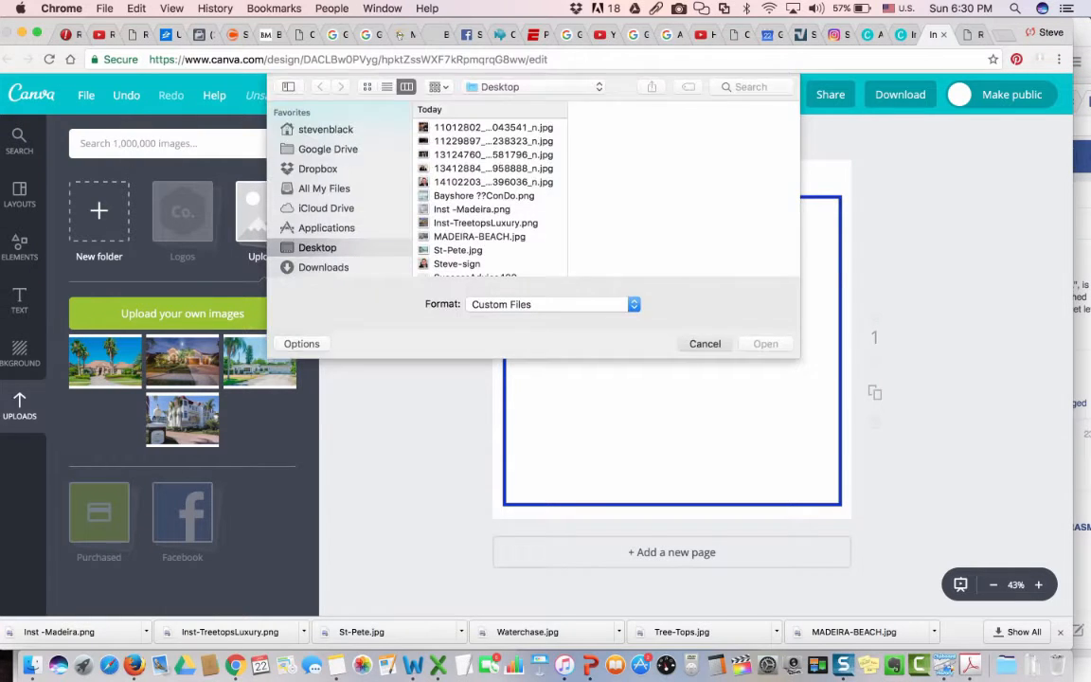
left_click(705, 343)
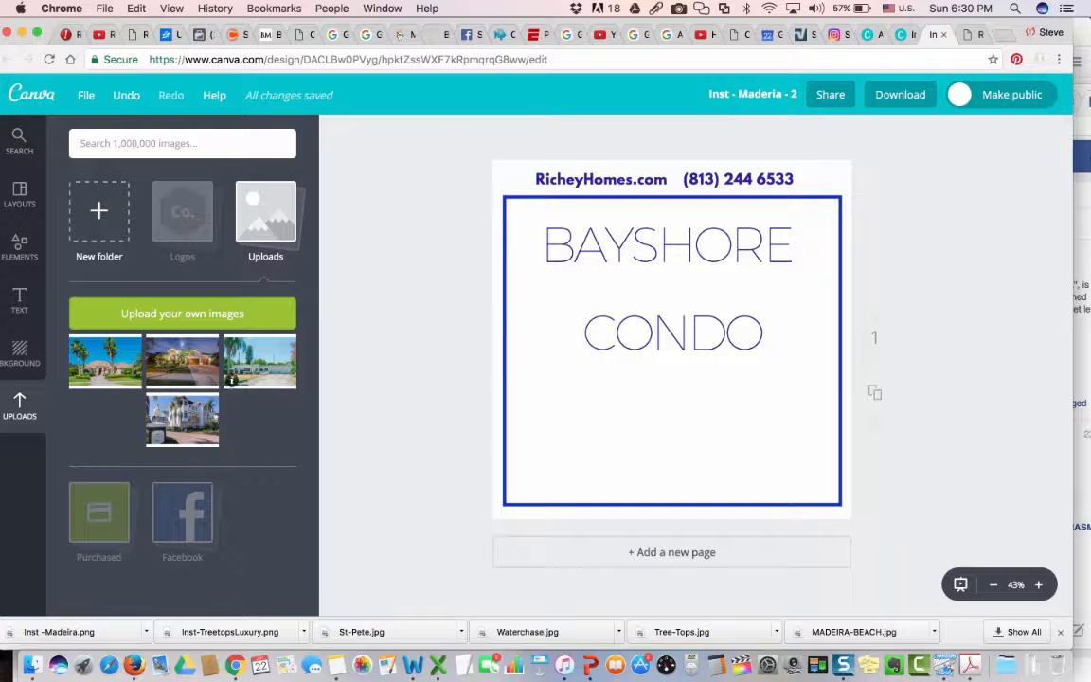
- Add the uploaded townhome photo to the page and send it behind the text
left_click_drag(182, 420, 613, 349)
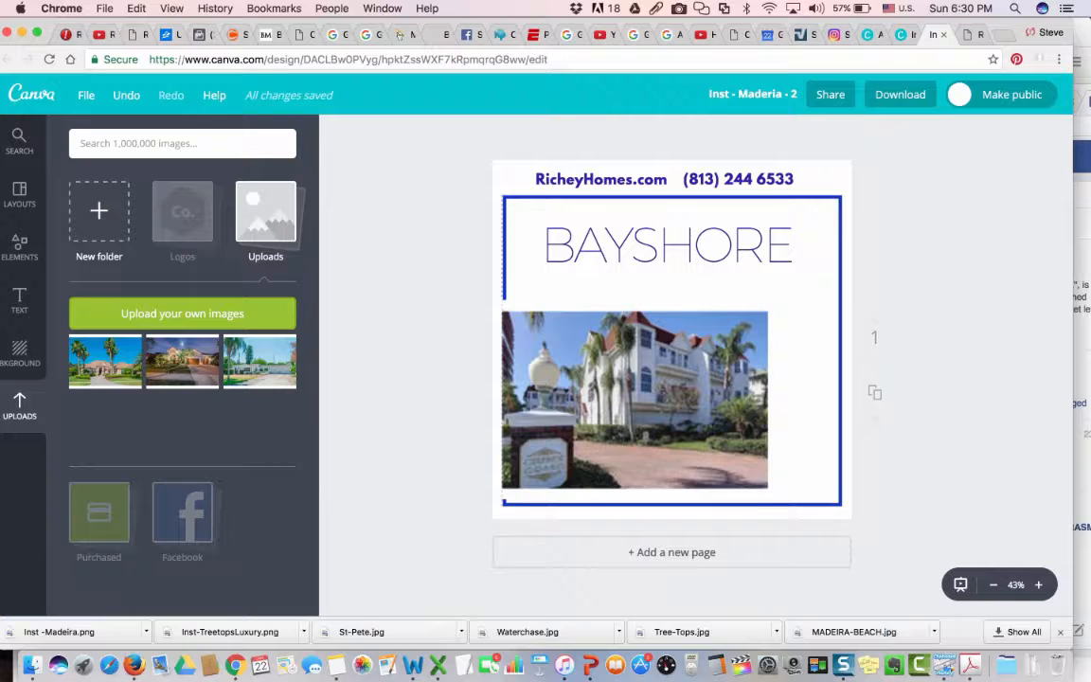
left_click(634, 408)
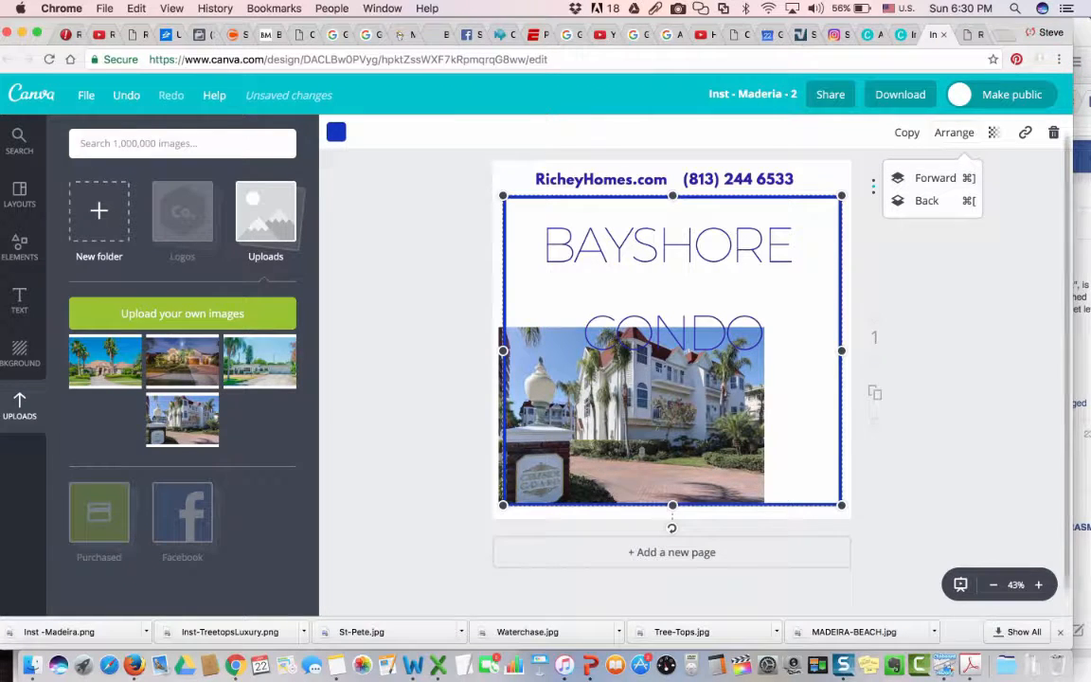
left_click(663, 179)
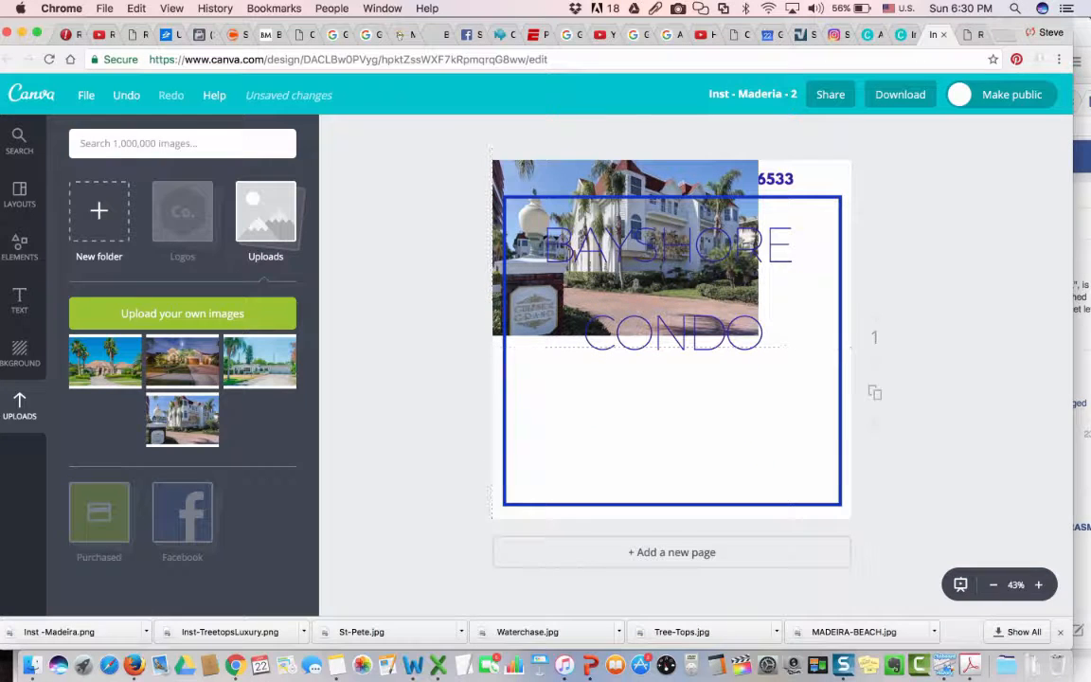
left_click(625, 251)
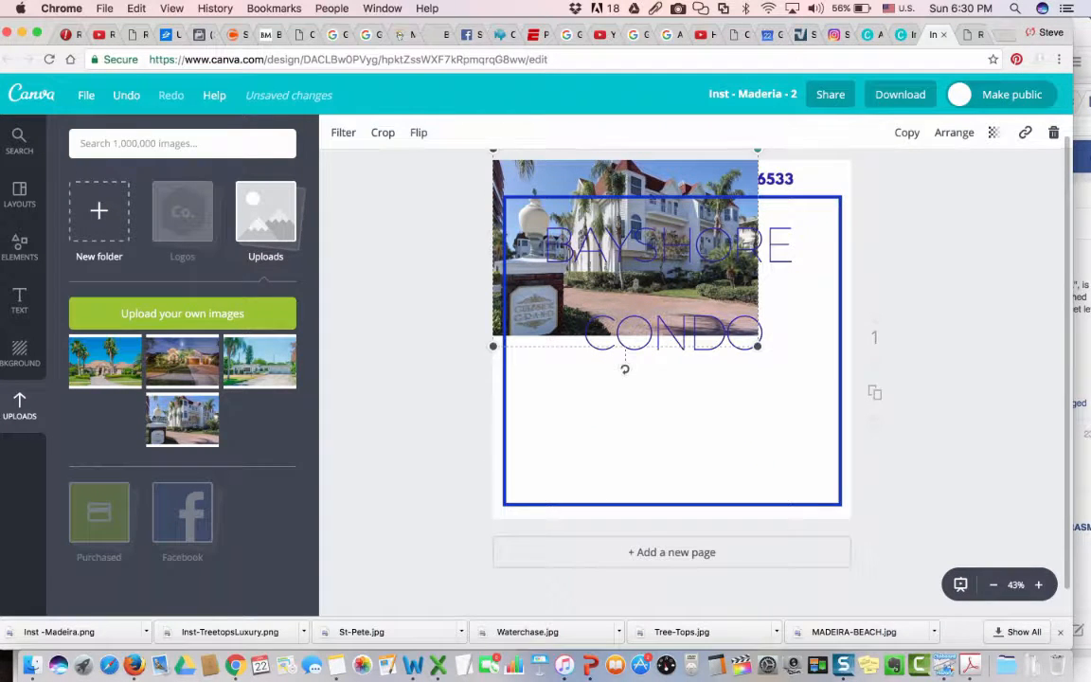
- Enlarge the townhome photo and set it as the page background
left_click_drag(757, 346, 812, 389)
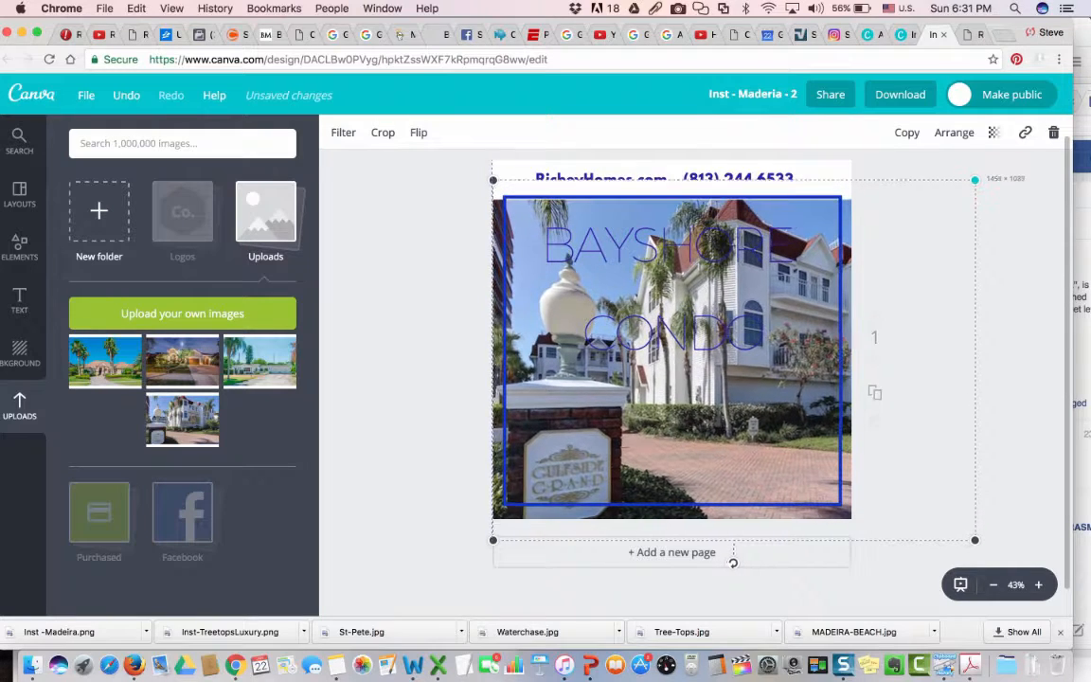
left_click(663, 179)
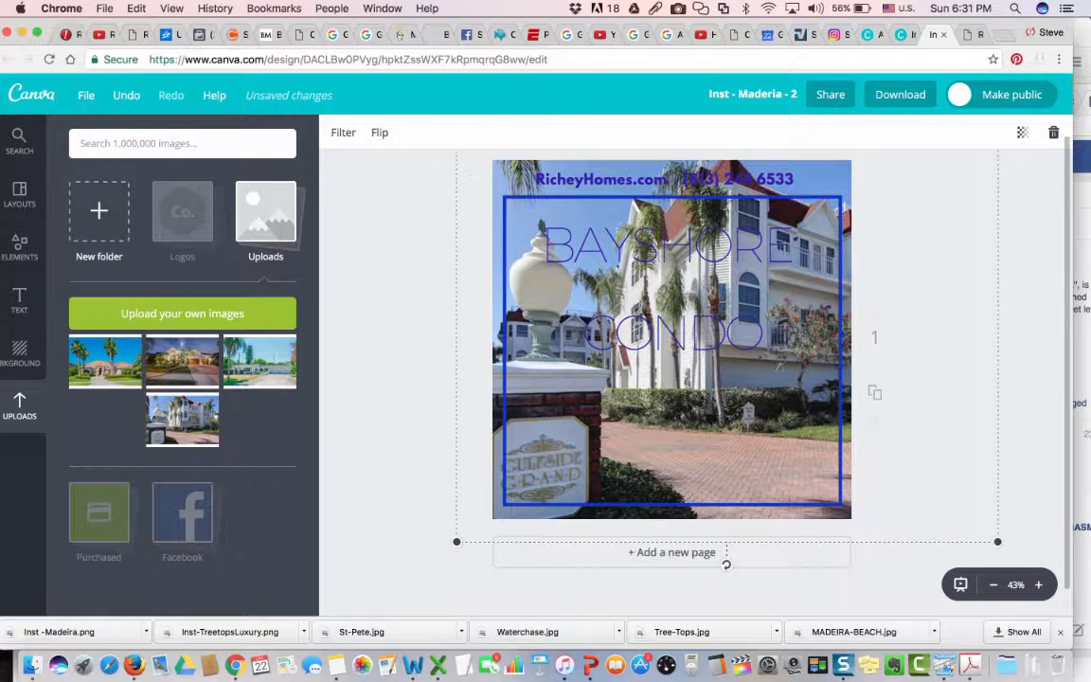
- Lower the background photo's transparency to about 43
left_click(1021, 132)
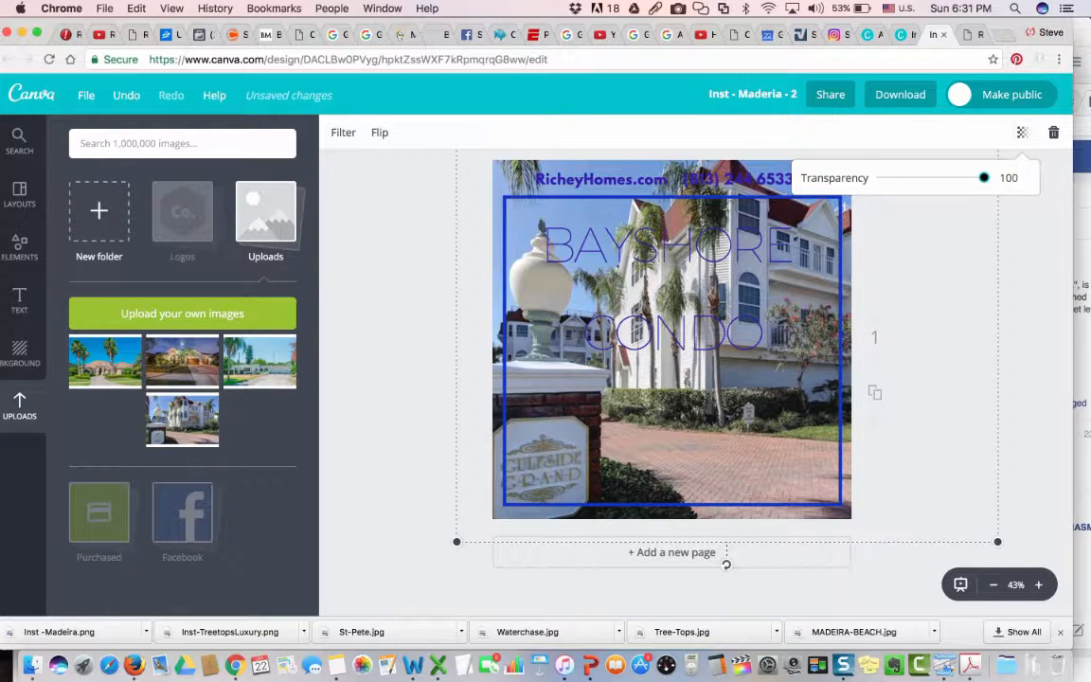
left_click_drag(983, 178, 977, 178)
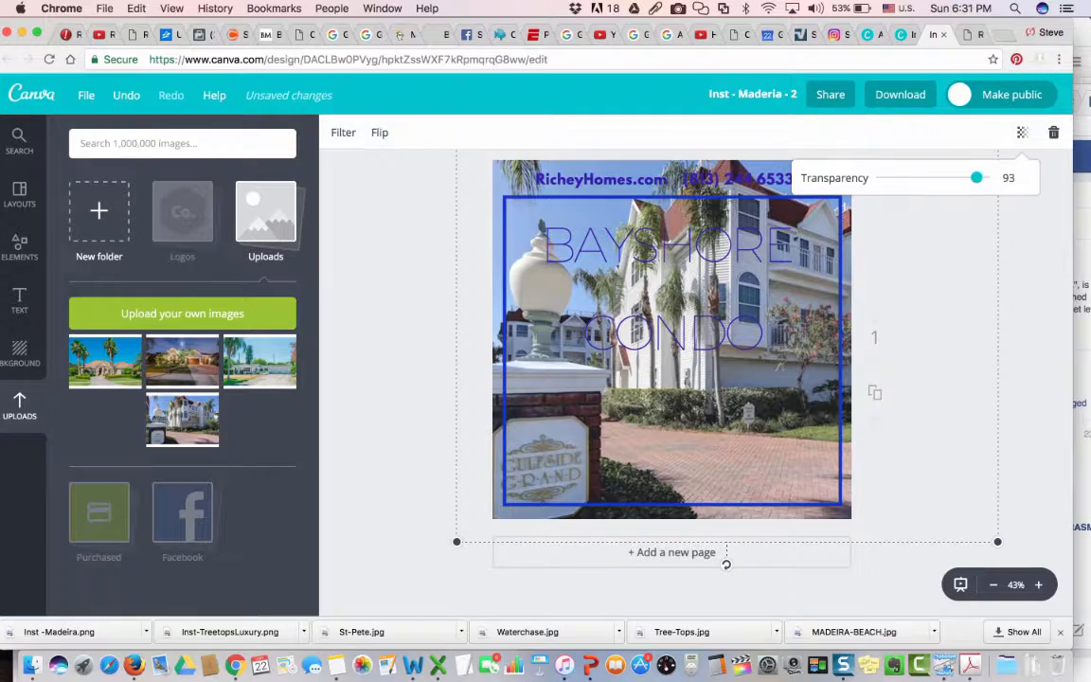
left_click_drag(977, 178, 925, 178)
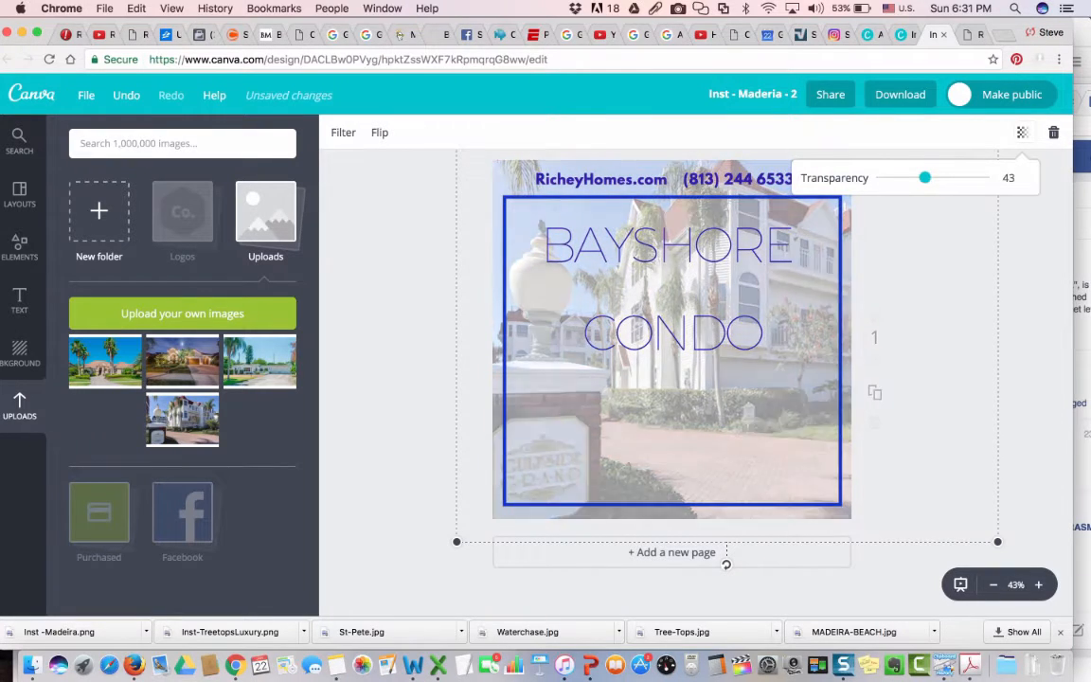
left_click_drag(924, 178, 929, 178)
type("MADEIRA BEACH TOWNHOME")
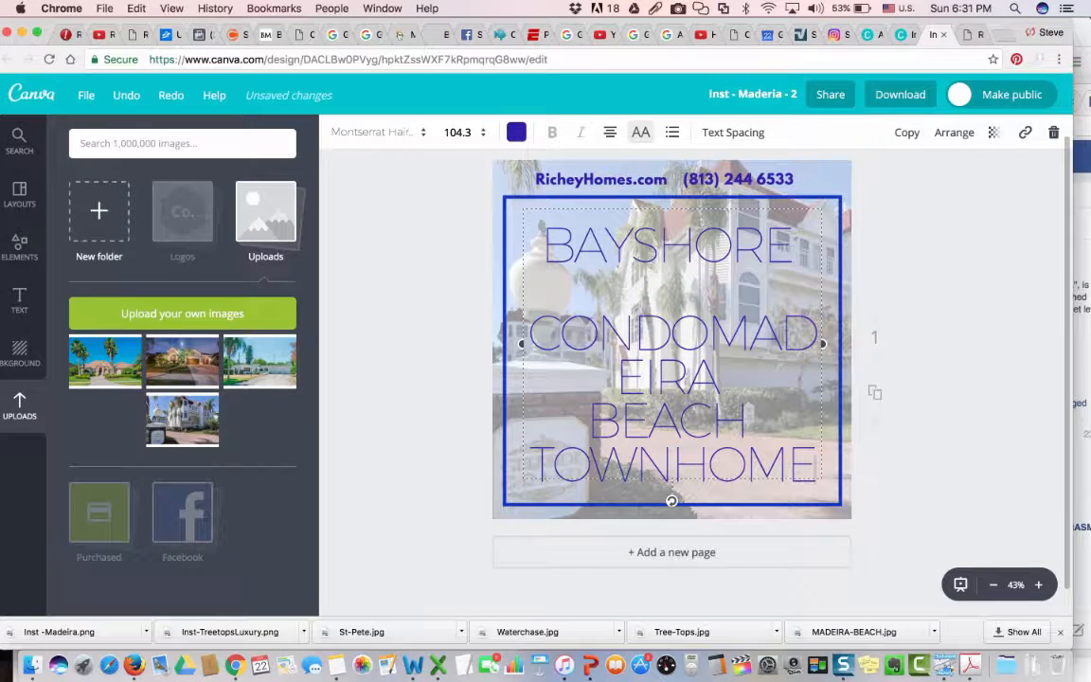
- Delete 'BAYSHORE CONDO' from the heading and download the post as PNG
left_click_drag(671, 500, 672, 458)
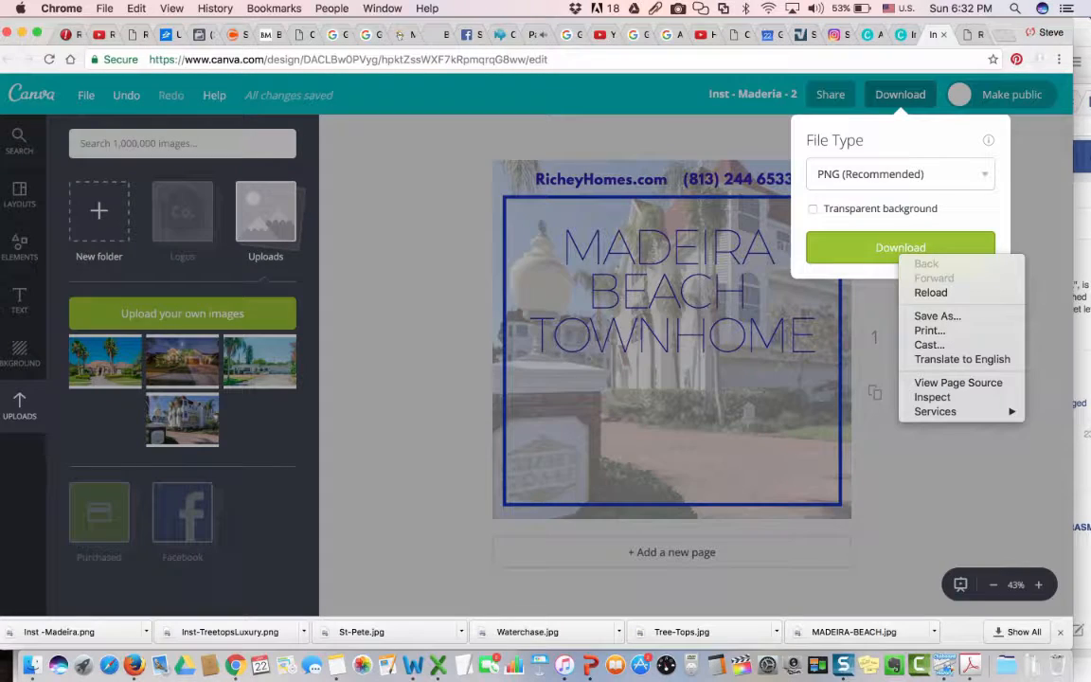
left_click(900, 247)
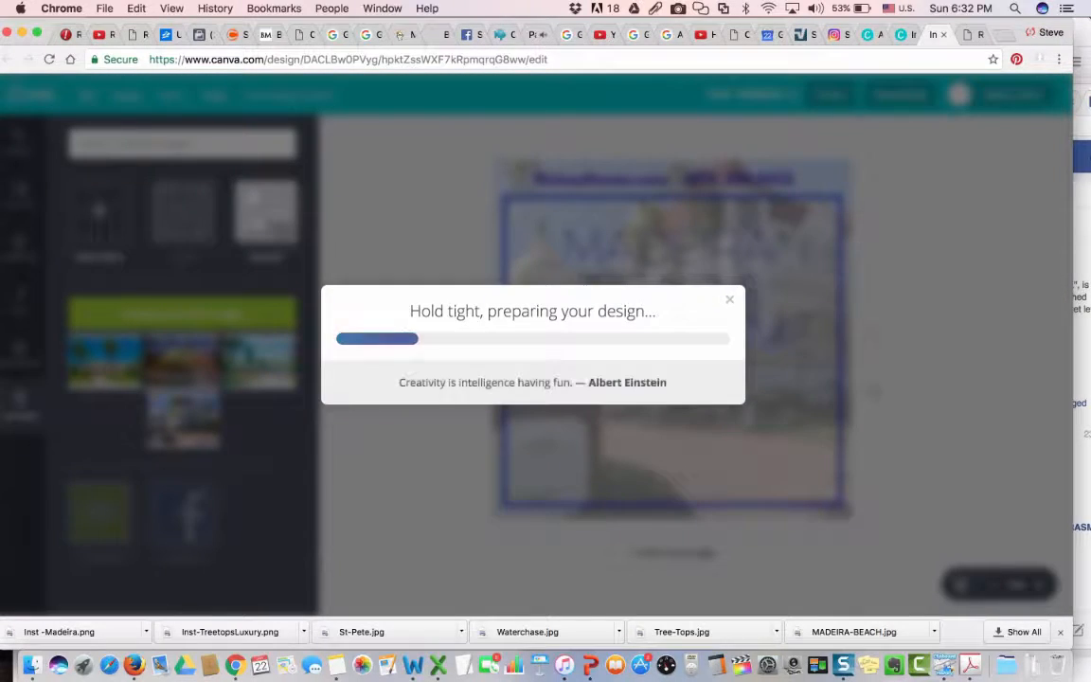